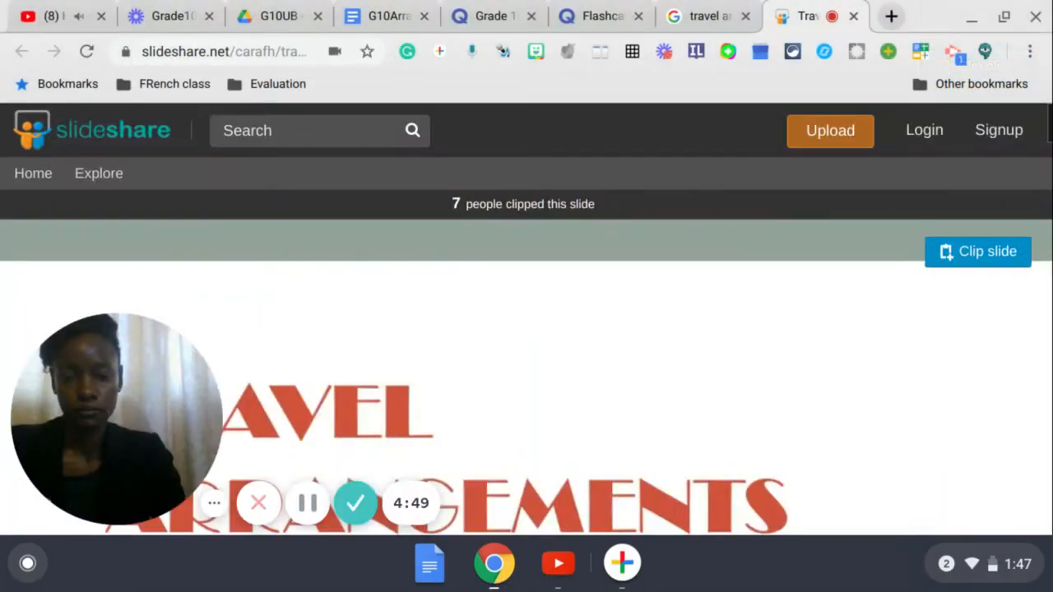
pyautogui.moveTo(309, 503)
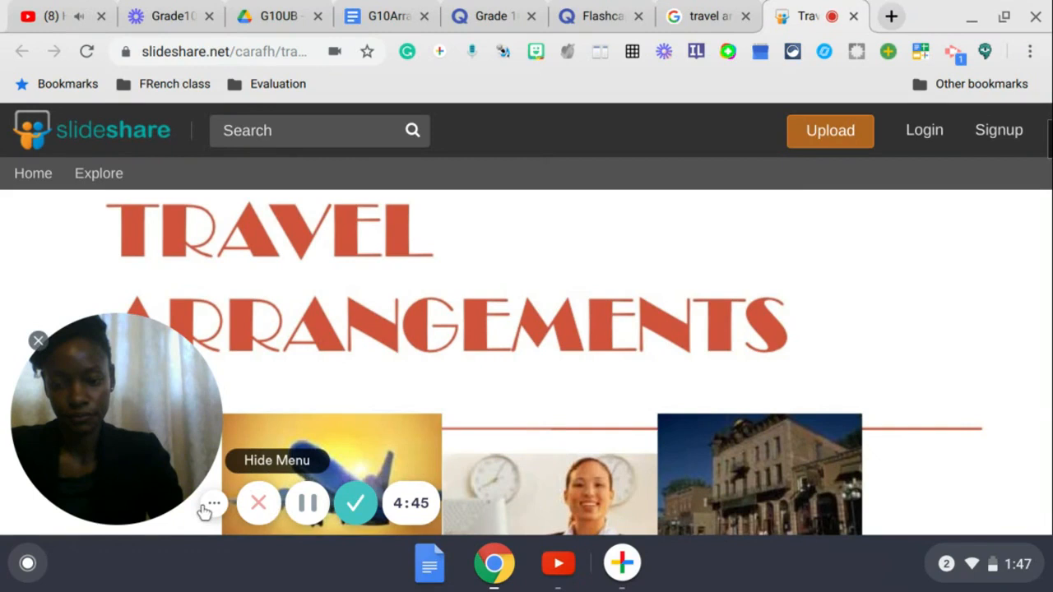
# Leave the SlideShare title slide and switch to the Quizlet travel vocabulary flashcards
pyautogui.click(214, 504)
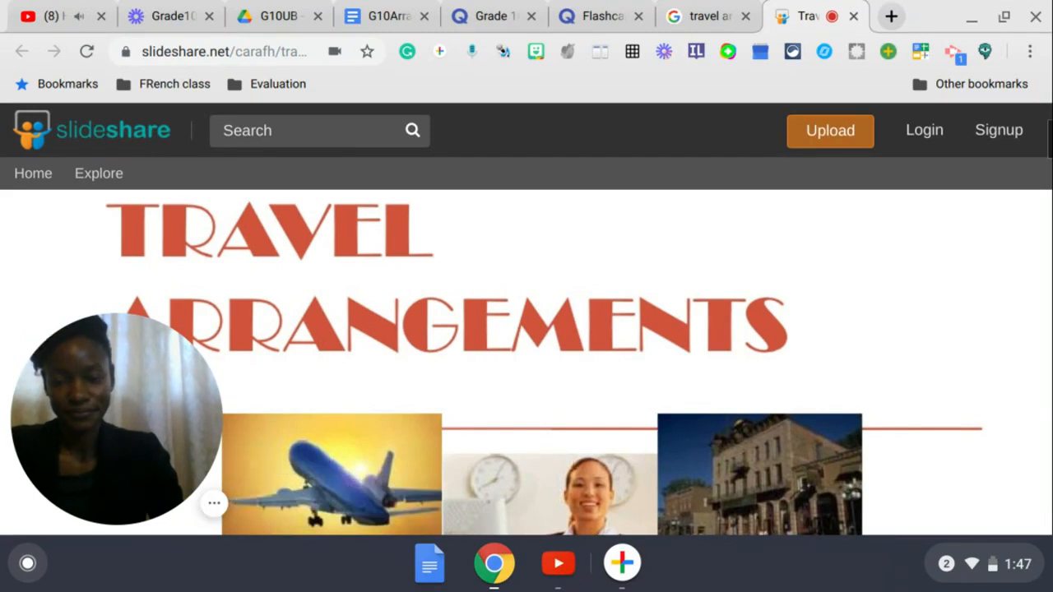
pyautogui.scroll(-3)
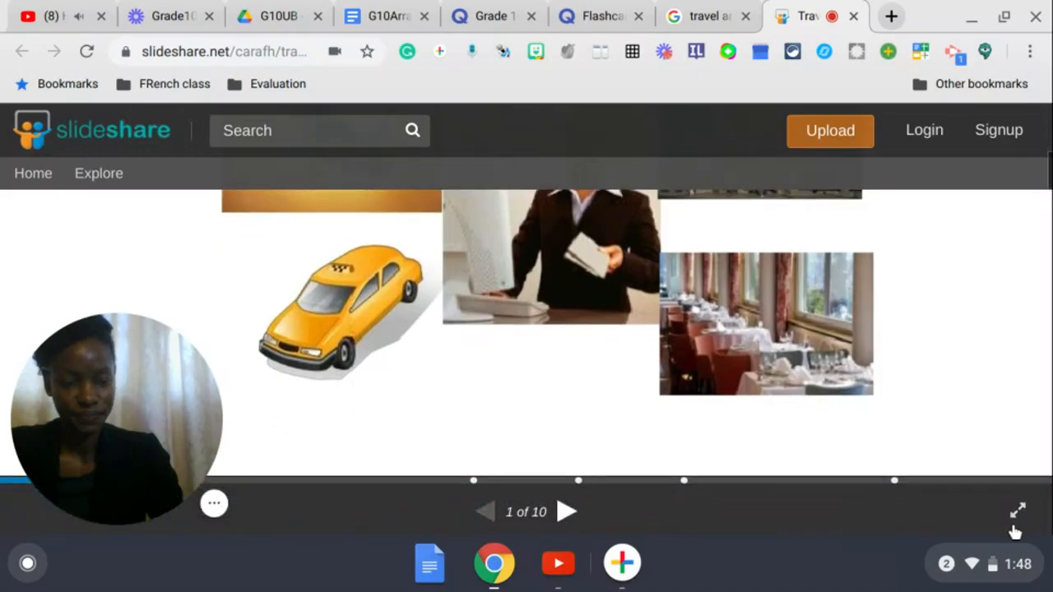
pyautogui.click(1016, 510)
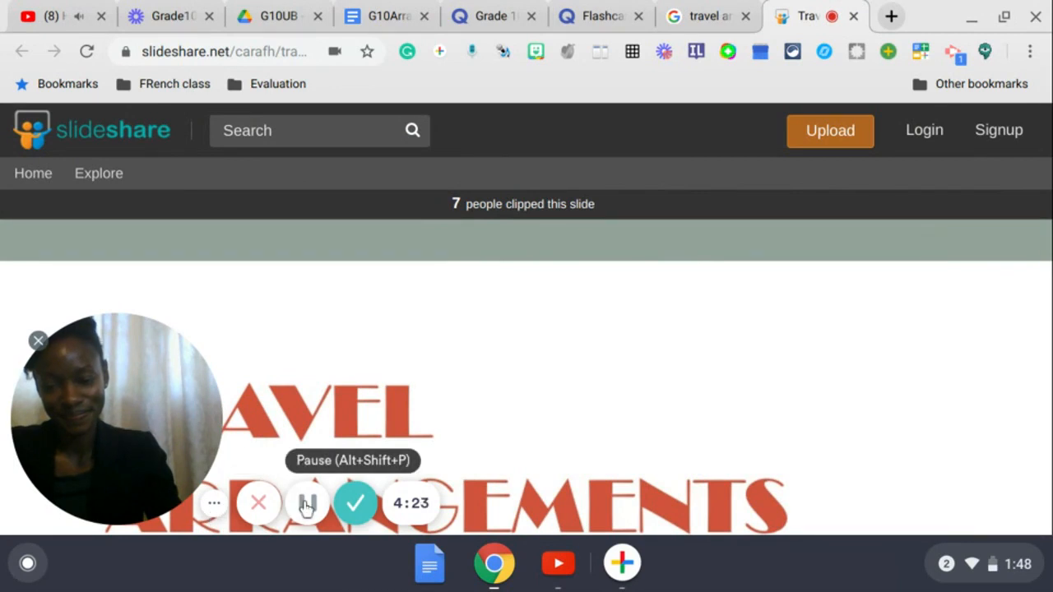
pyautogui.click(592, 17)
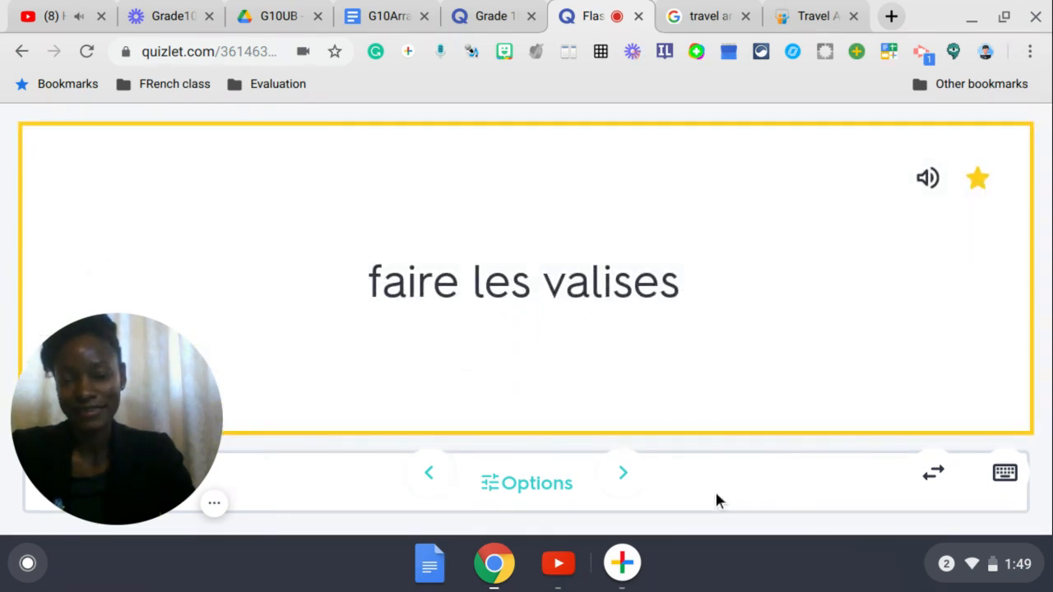
# Flip the first card to its meaning and advance to 'to show the passport'
pyautogui.click(622, 472)
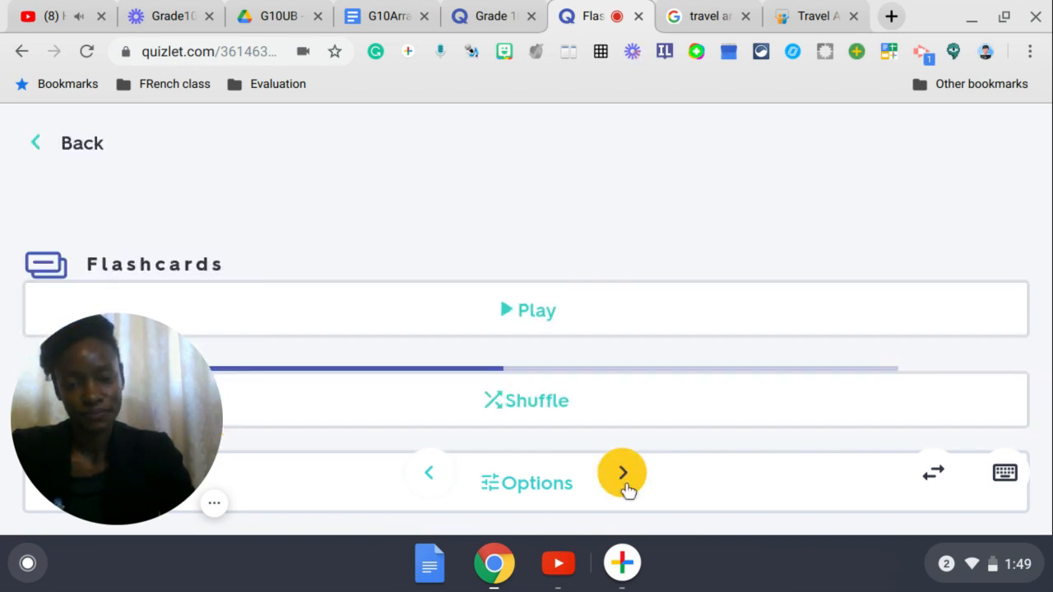
pyautogui.click(622, 472)
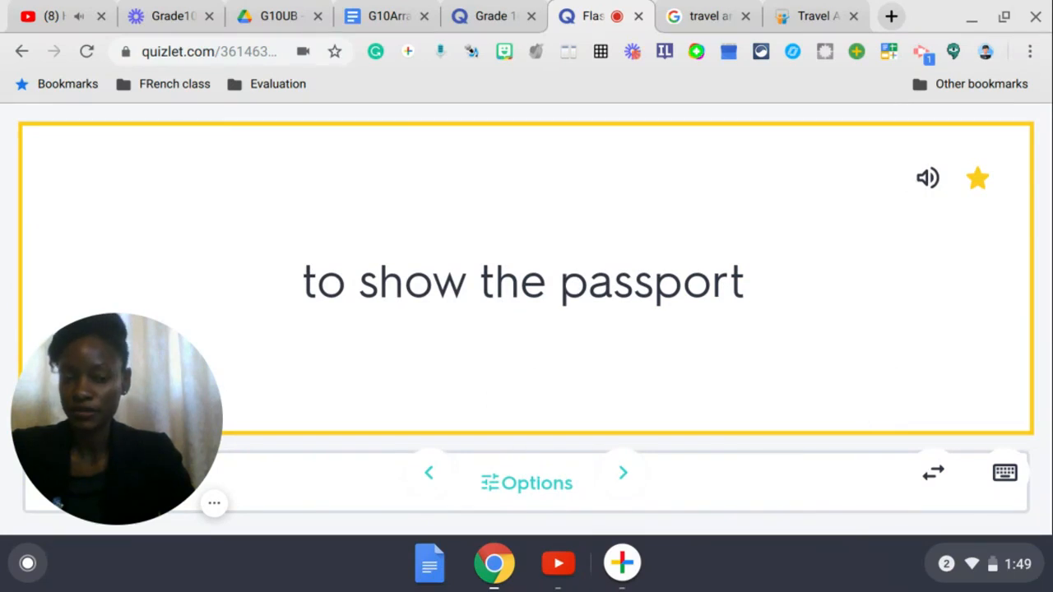
# Advance to 'obtenir des renseignements', reveal its English meaning, and flip back to French
pyautogui.click(621, 472)
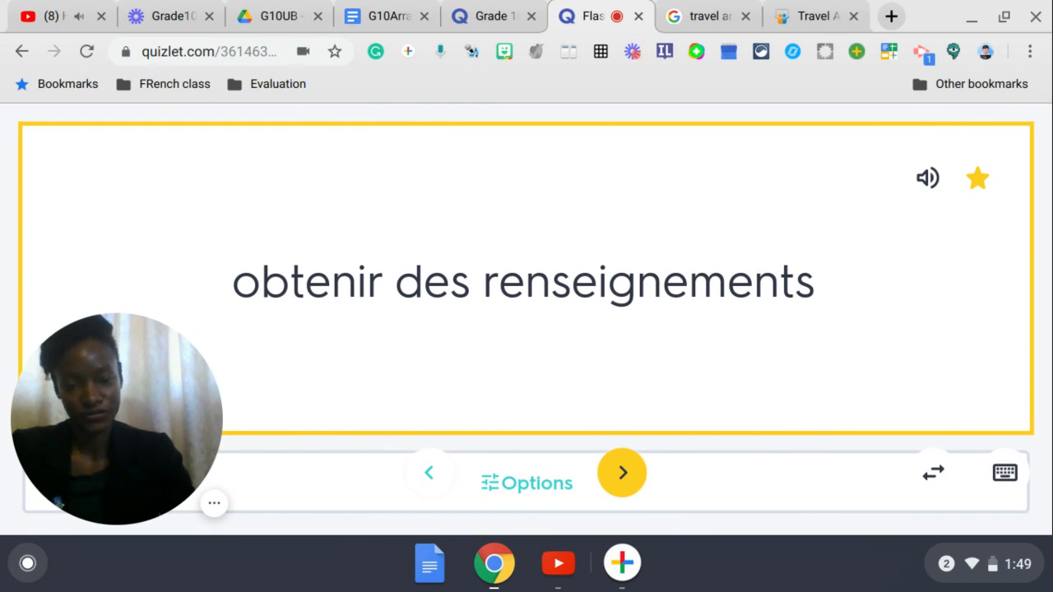
pyautogui.click(621, 472)
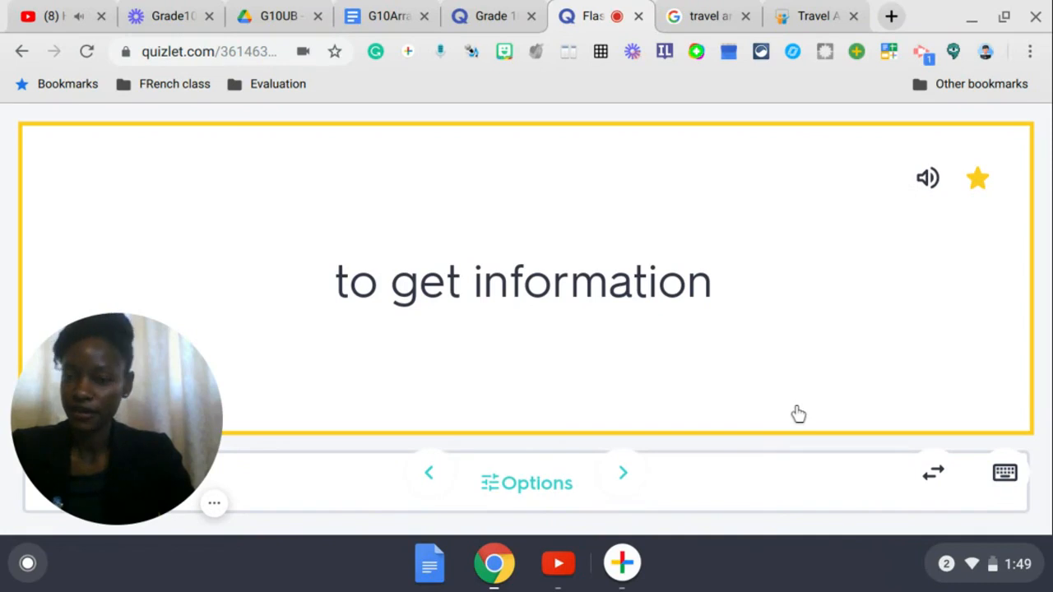
pyautogui.click(526, 279)
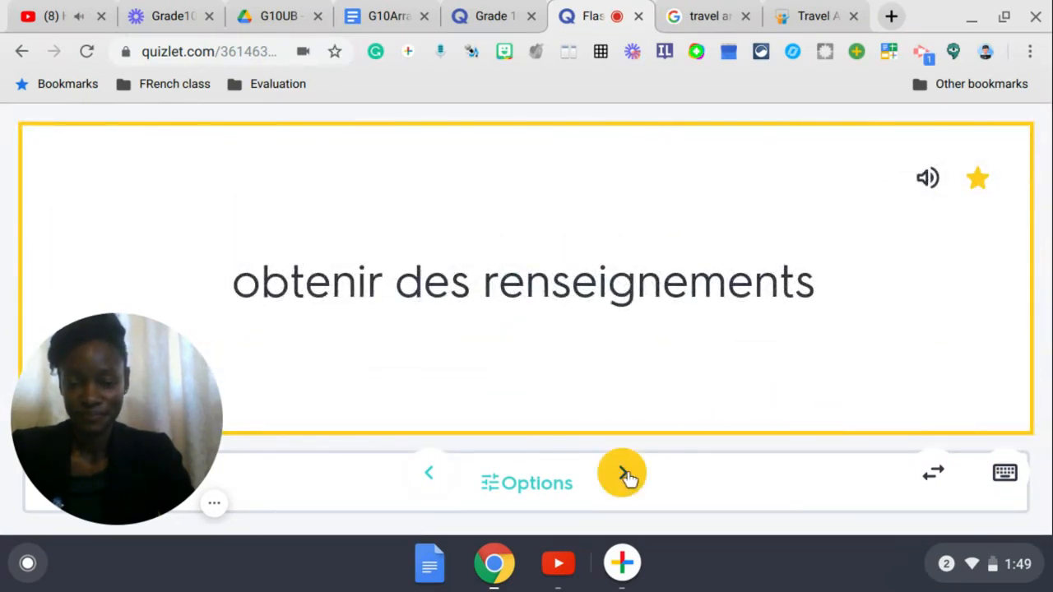
# Move on to 'organiser un voyage', reveal its meaning, then reach 'partir en vacances'
pyautogui.click(622, 472)
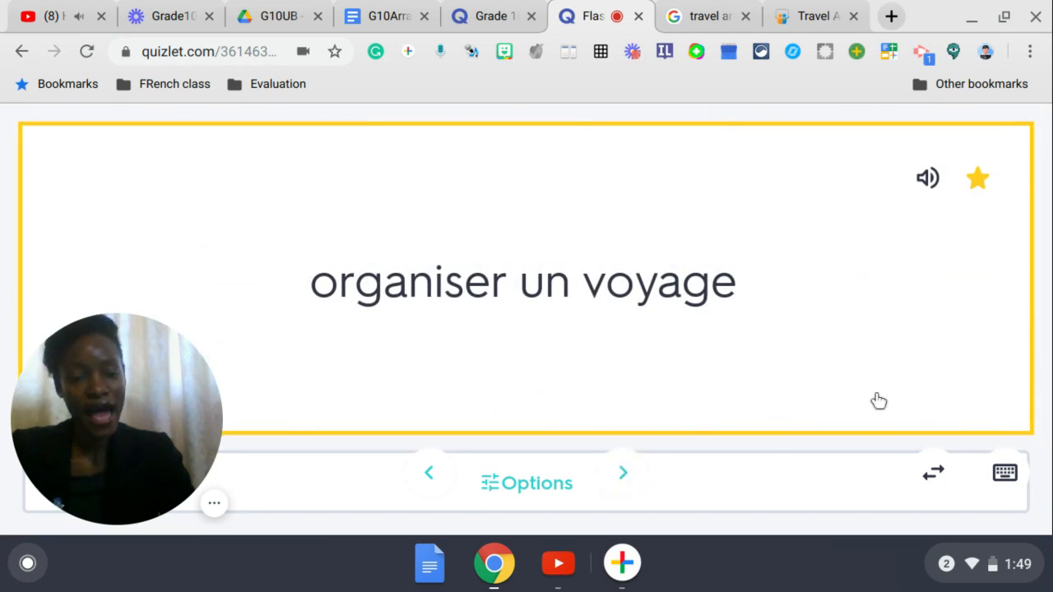
pyautogui.click(526, 280)
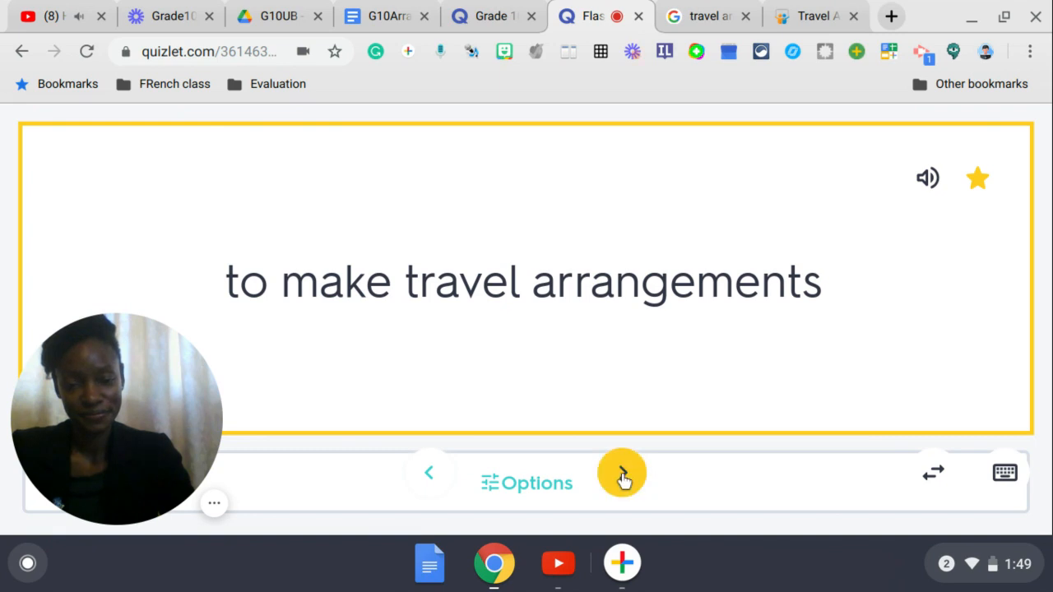
pyautogui.click(622, 472)
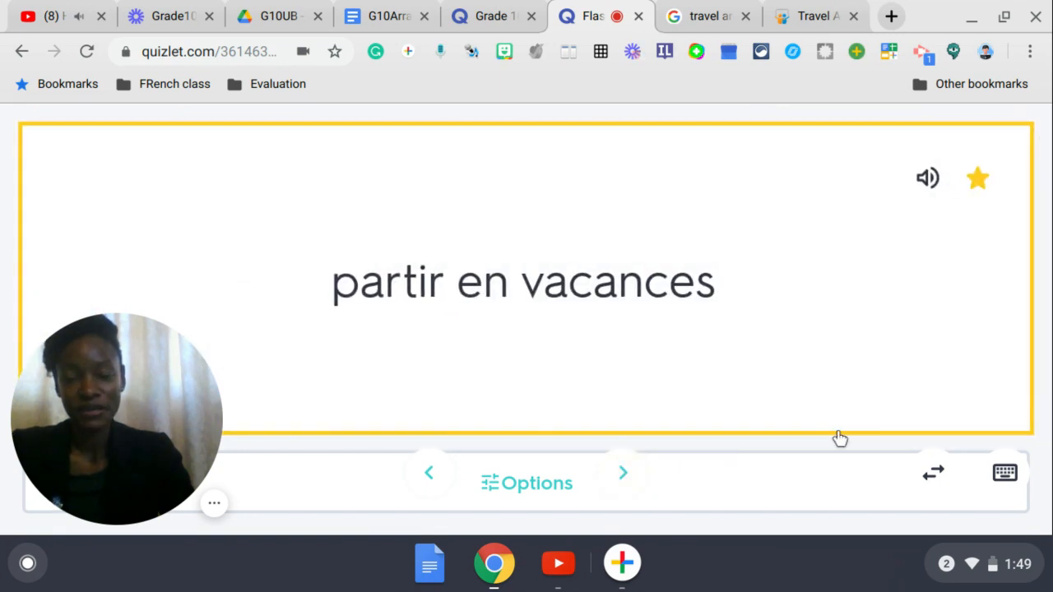
pyautogui.moveTo(833, 398)
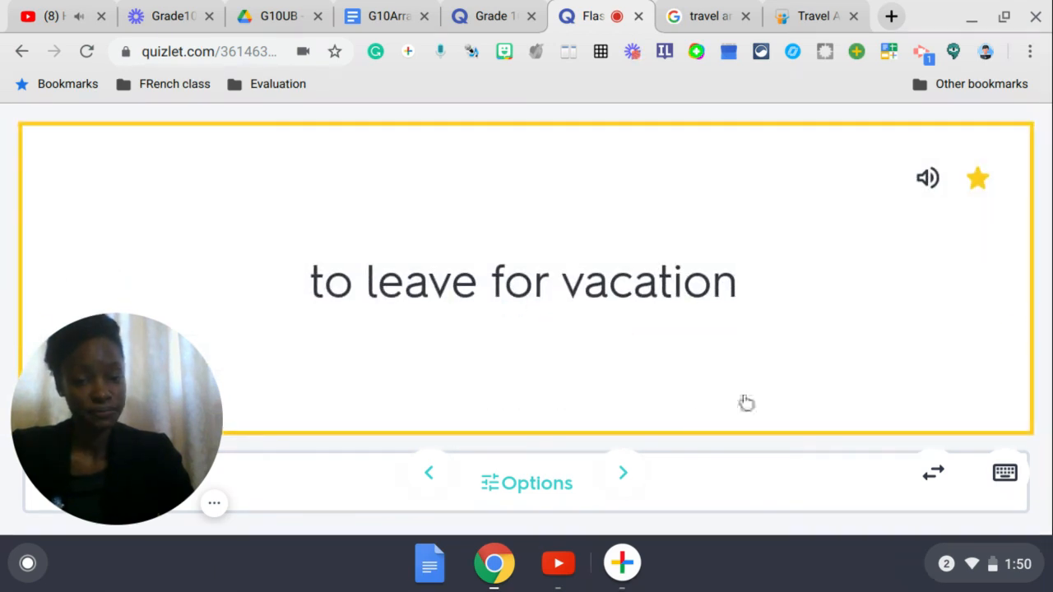
# Advance to the passport control card, reveal its meaning, and move to the customs card
pyautogui.click(622, 472)
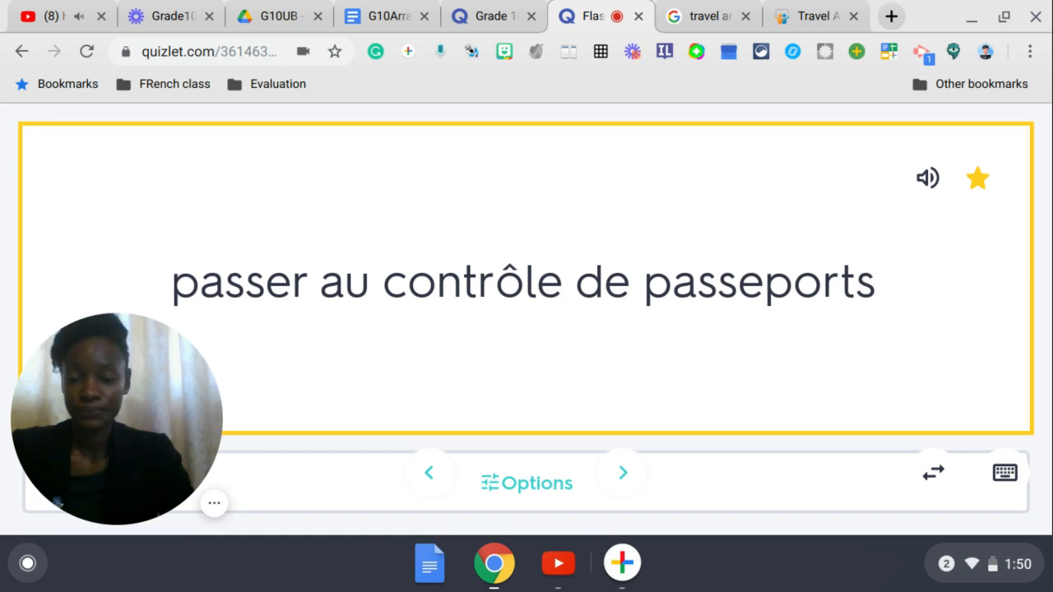
pyautogui.click(526, 279)
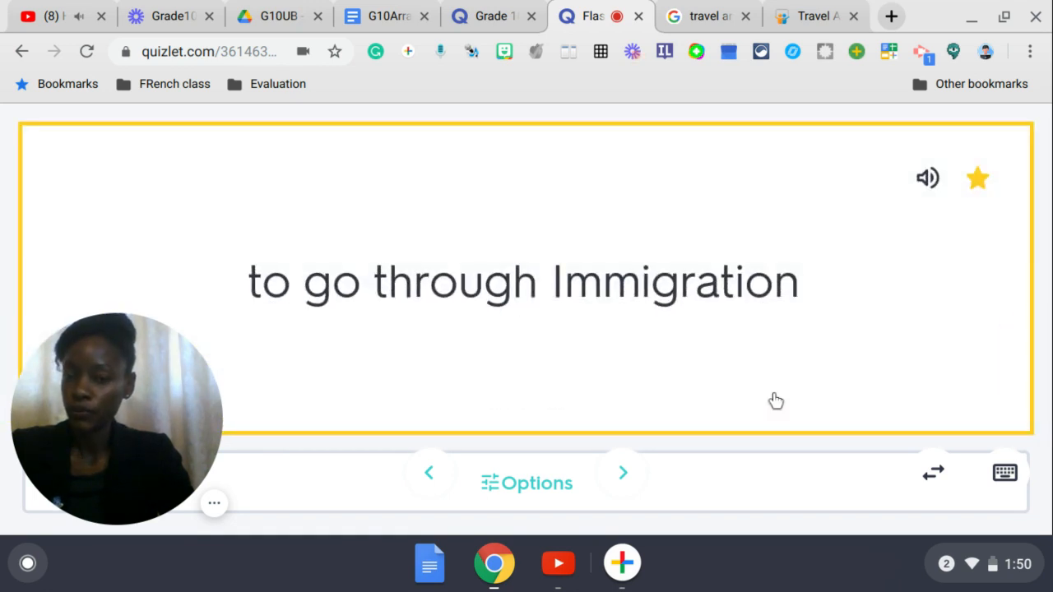
pyautogui.moveTo(710, 444)
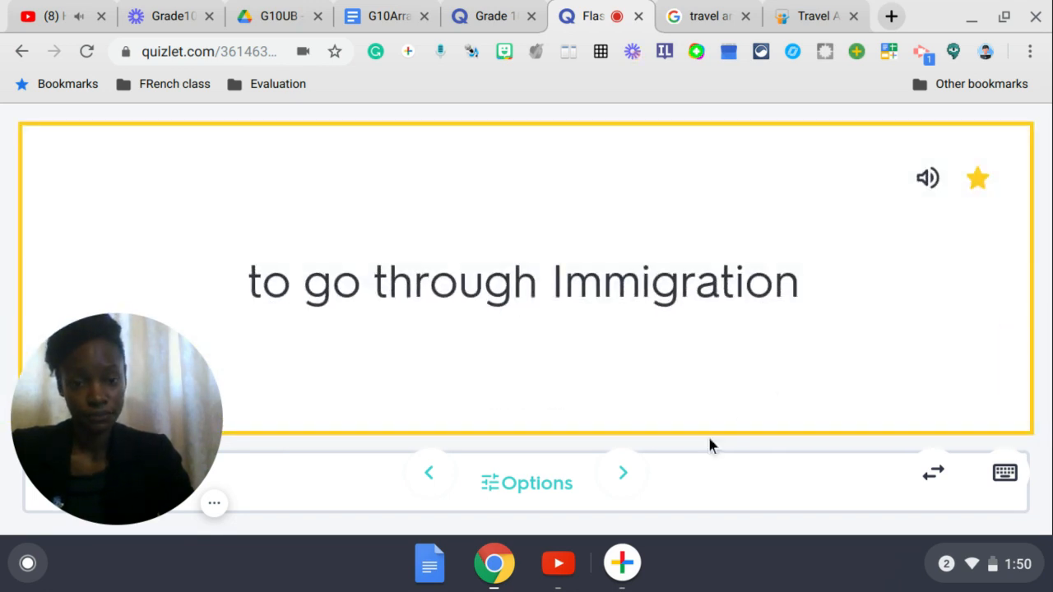
pyautogui.click(621, 472)
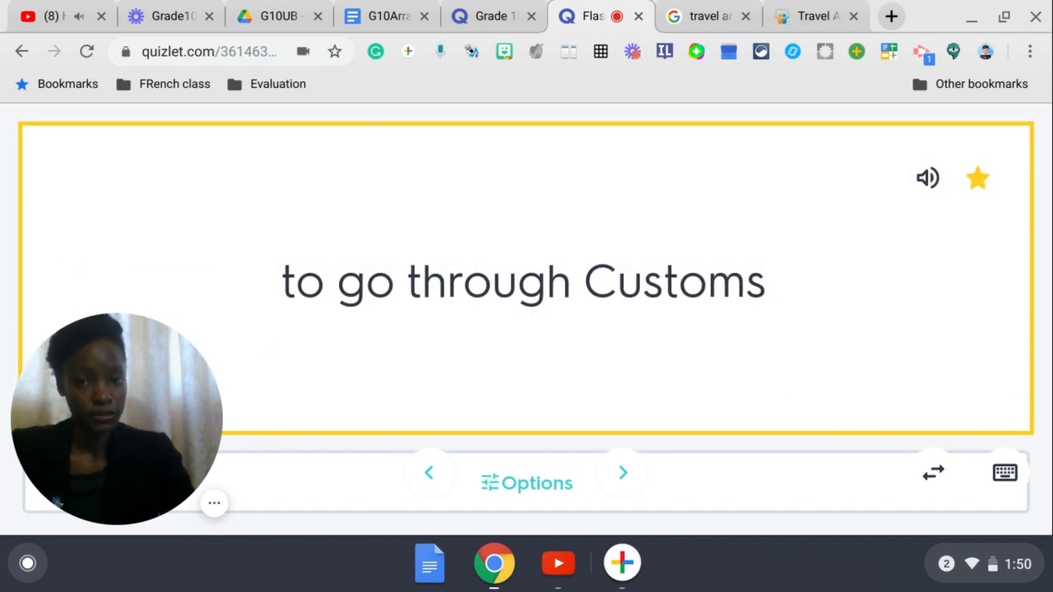
# Reach 'passer la sécurité', reveal its meaning, and advance to 'passer les vacances'
pyautogui.click(622, 472)
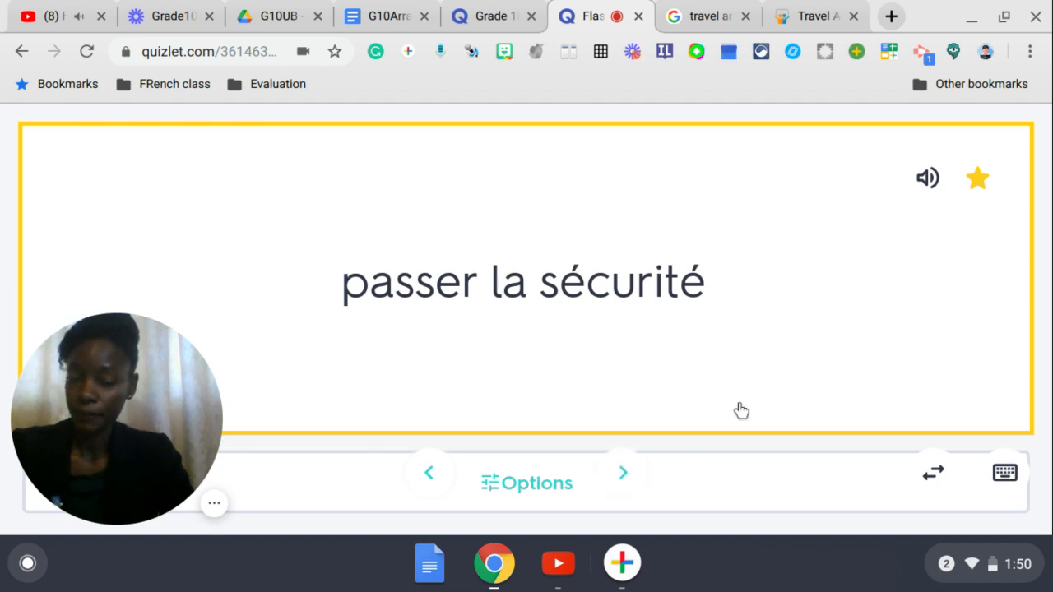
pyautogui.click(526, 280)
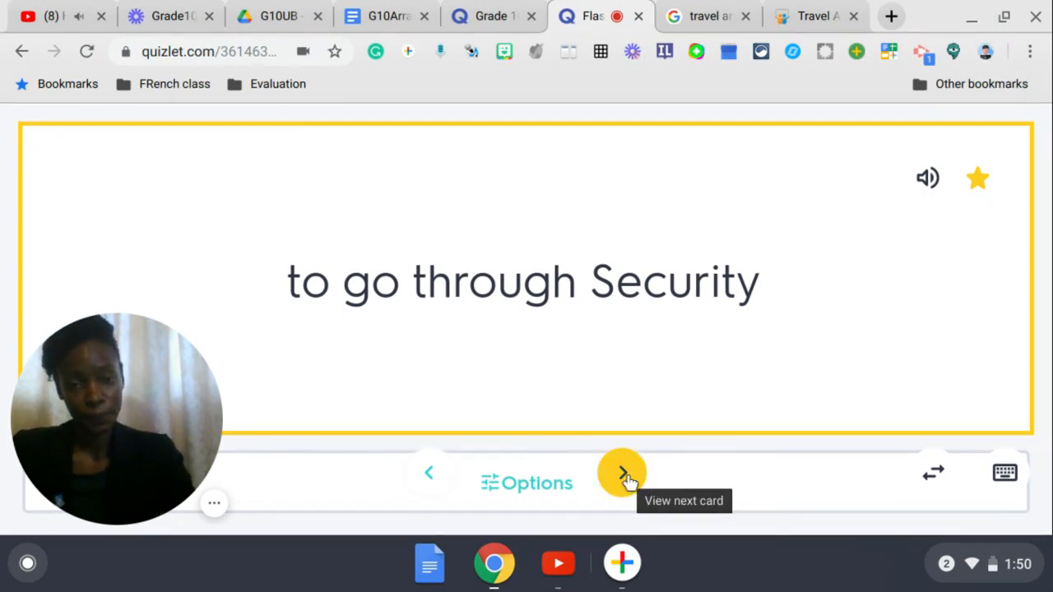
pyautogui.click(622, 472)
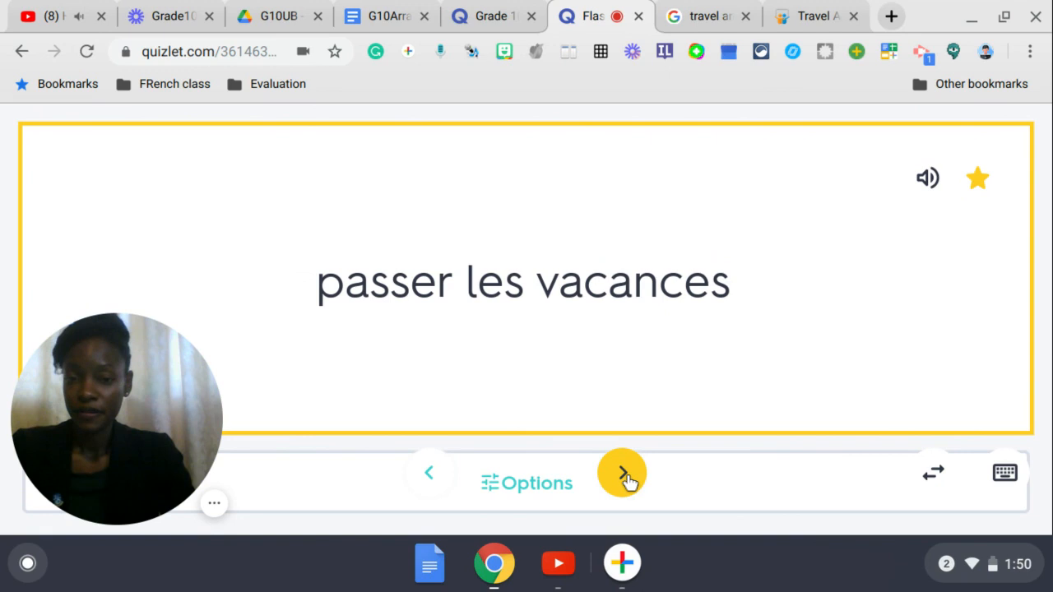